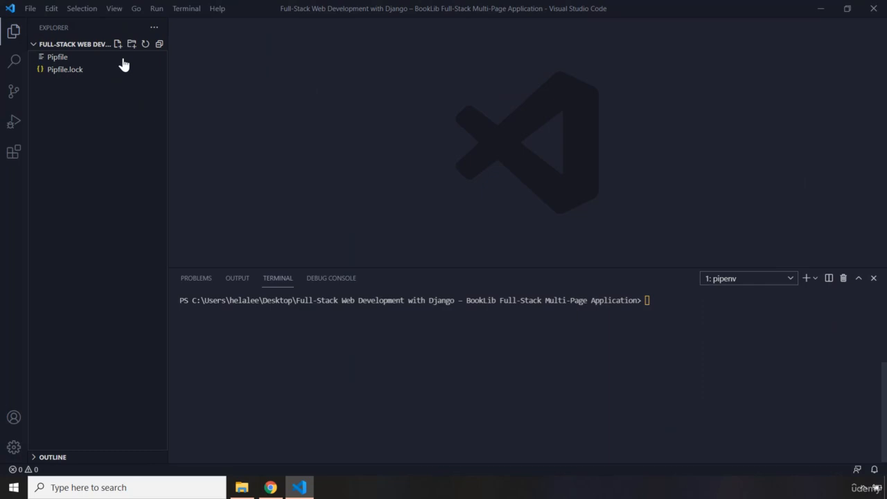
- Review the django entry in the Pipfile and install Django with pipenv
{"action": "left_click", "coordinate": [58, 56]}
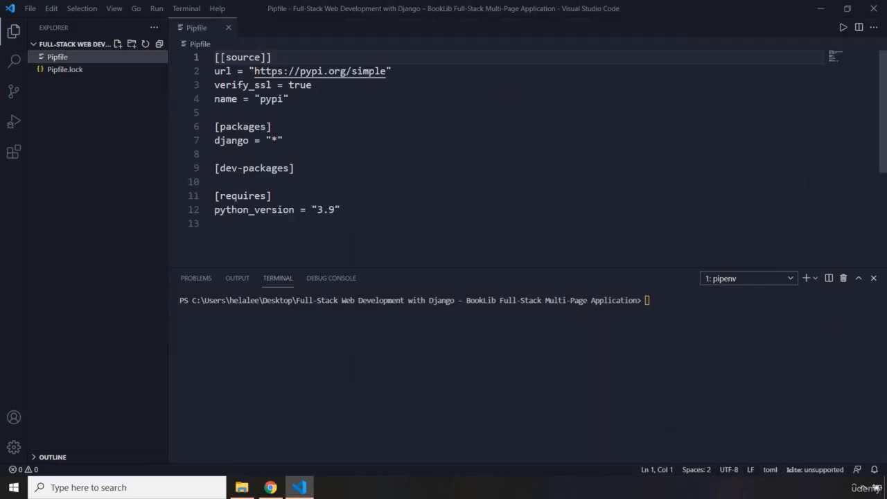
{"action": "left_click", "coordinate": [241, 140]}
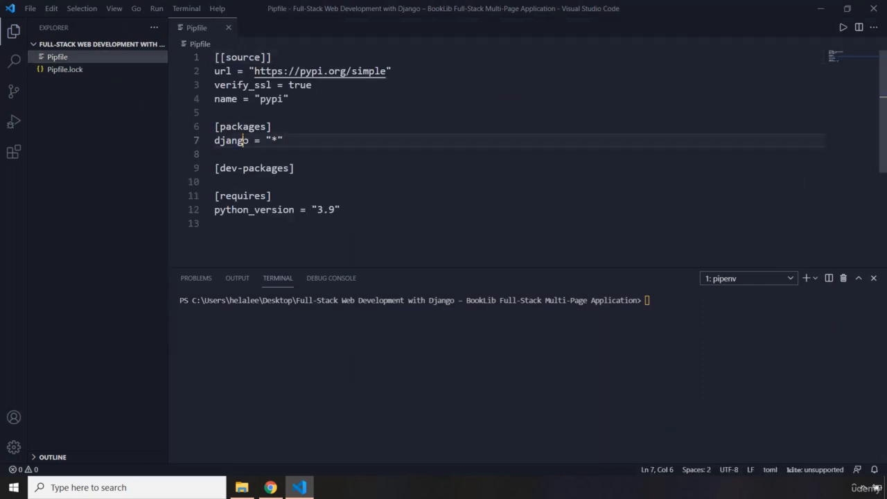
{"action": "left_click", "coordinate": [229, 27]}
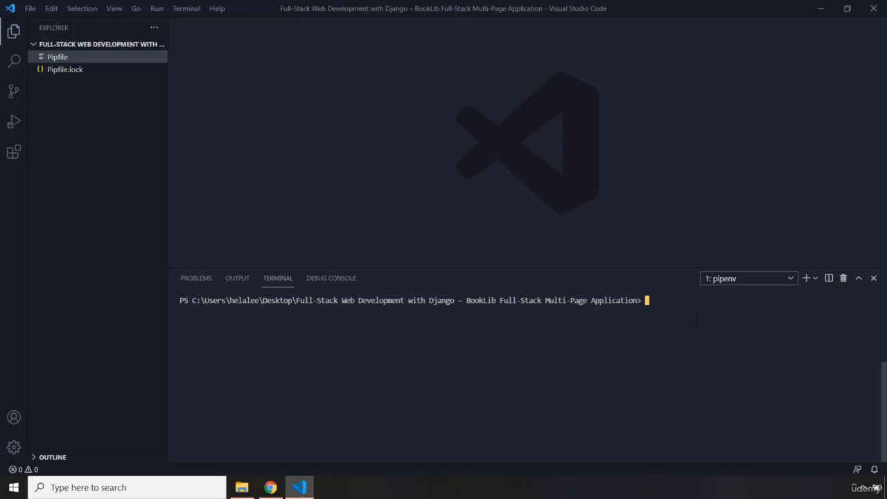
{"action": "type", "text": "pipenv install django"}
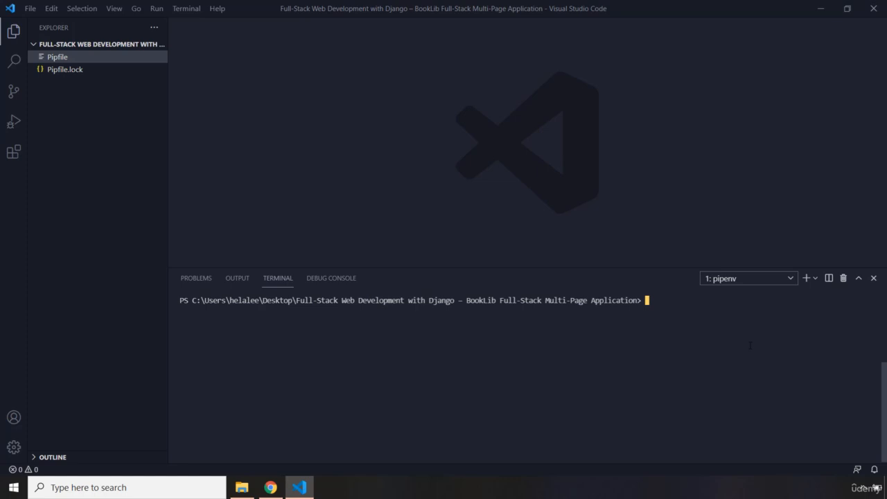
- Run django-admin startproject booklib to create the project
{"action": "type", "text": "djan"}
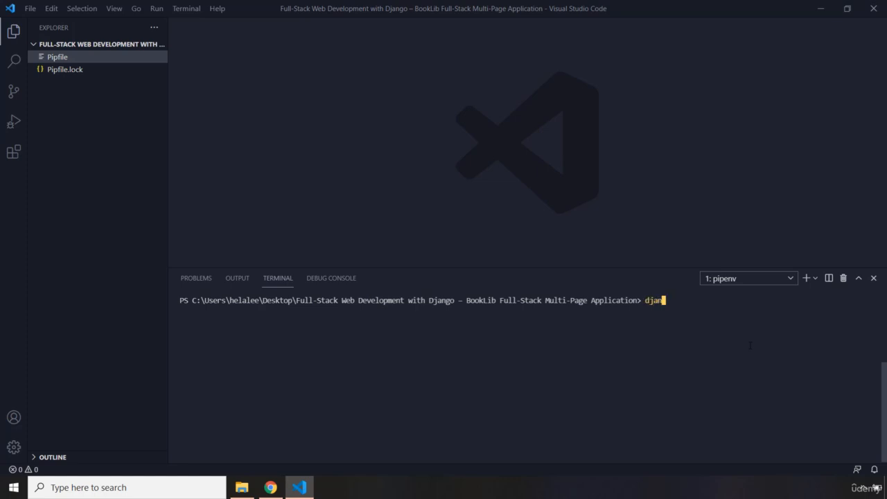
{"action": "type", "text": "go-"}
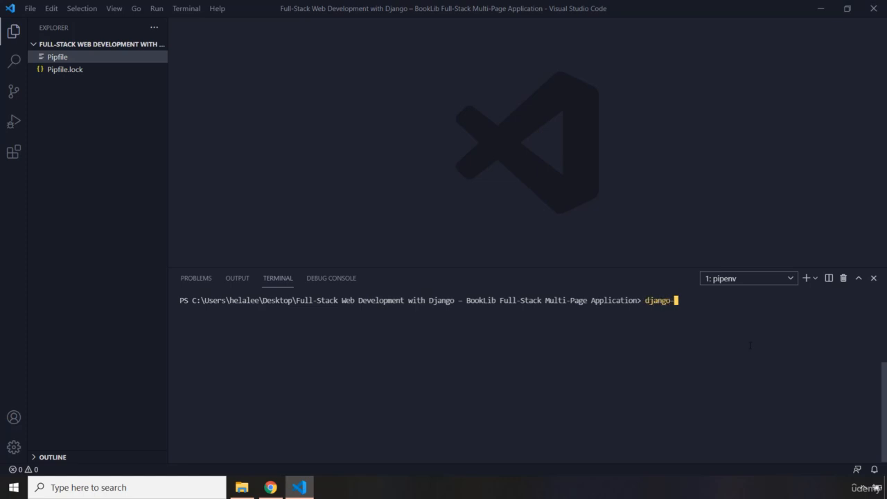
{"action": "type", "text": "admin st"}
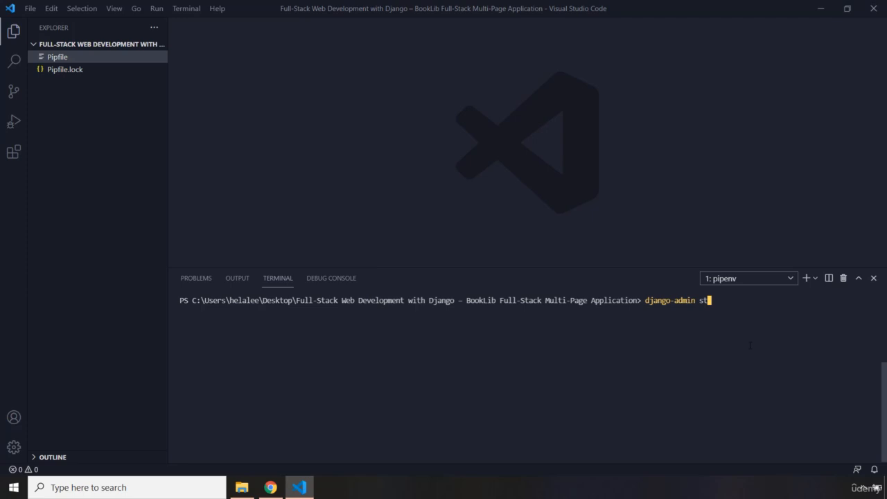
{"action": "type", "text": "artproject"}
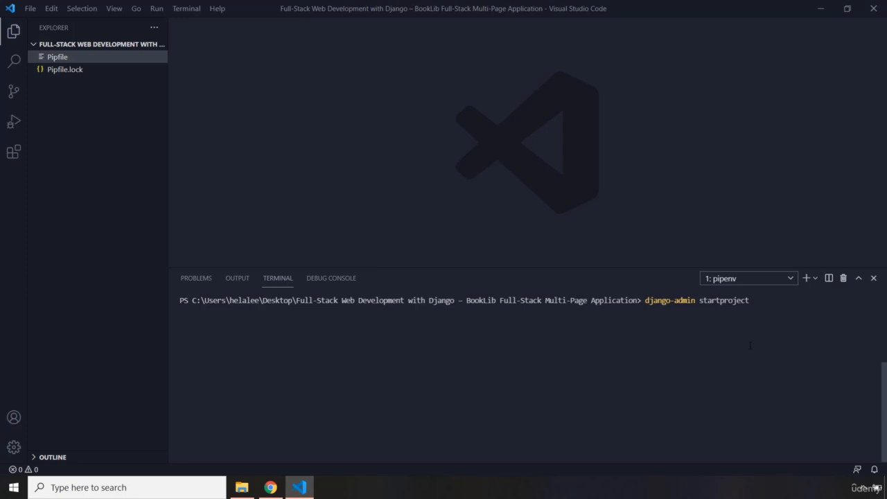
{"action": "type", "text": "booklib"}
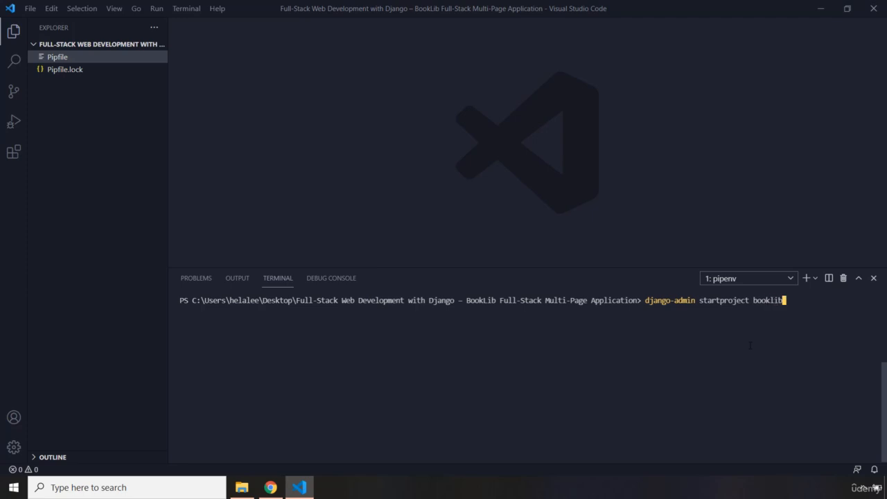
{"action": "key", "text": "Return"}
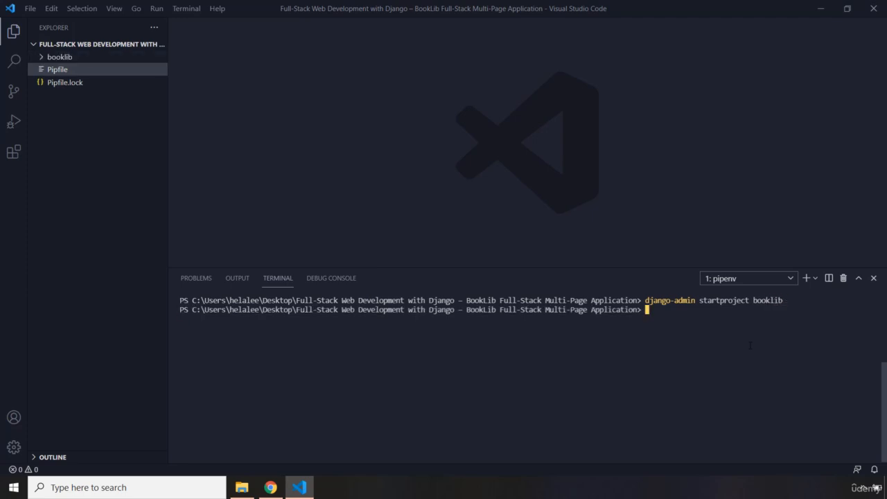
{"action": "mouse_move", "coordinate": [723, 354]}
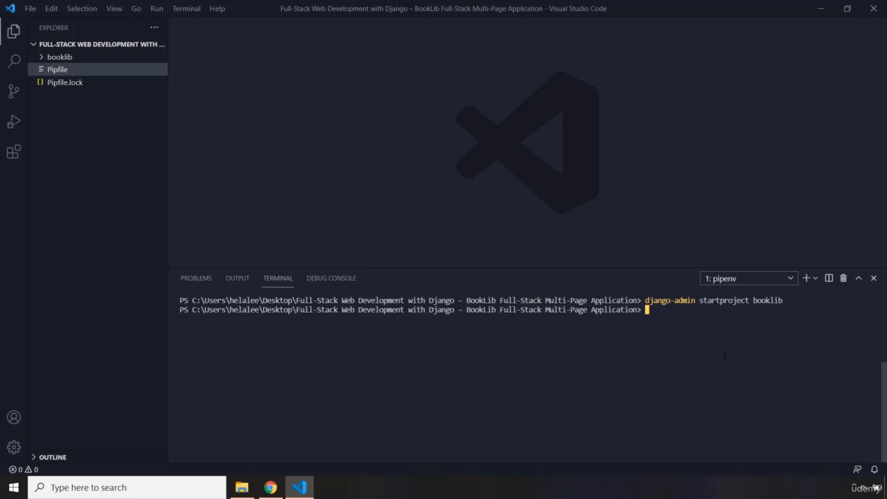
- Expand the booklib folder and its inner booklib package to reach settings.py
{"action": "left_click", "coordinate": [59, 56]}
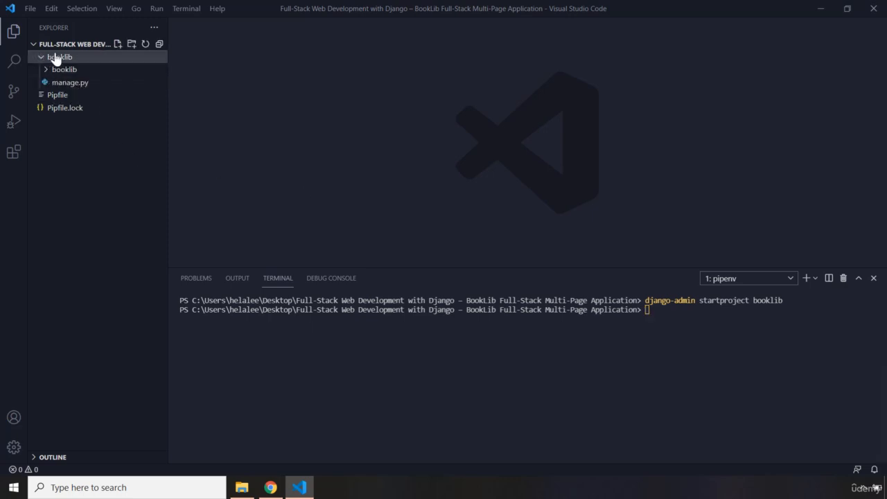
{"action": "mouse_move", "coordinate": [58, 57]}
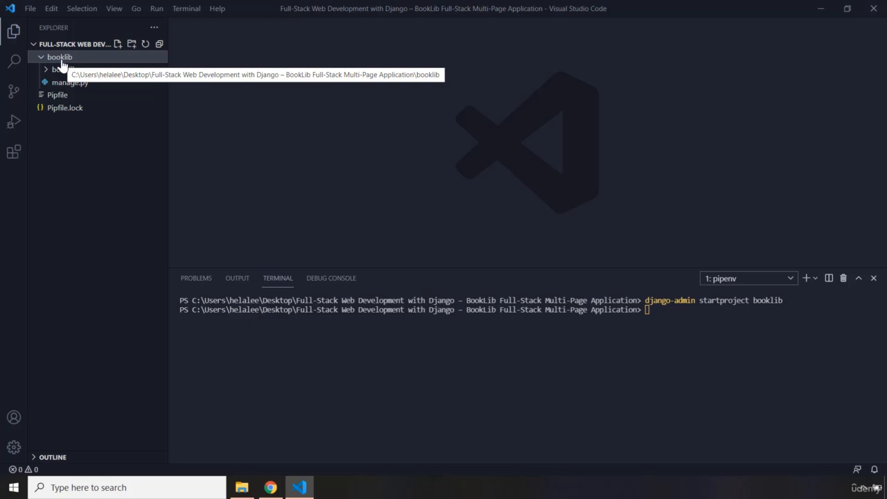
{"action": "mouse_move", "coordinate": [49, 75]}
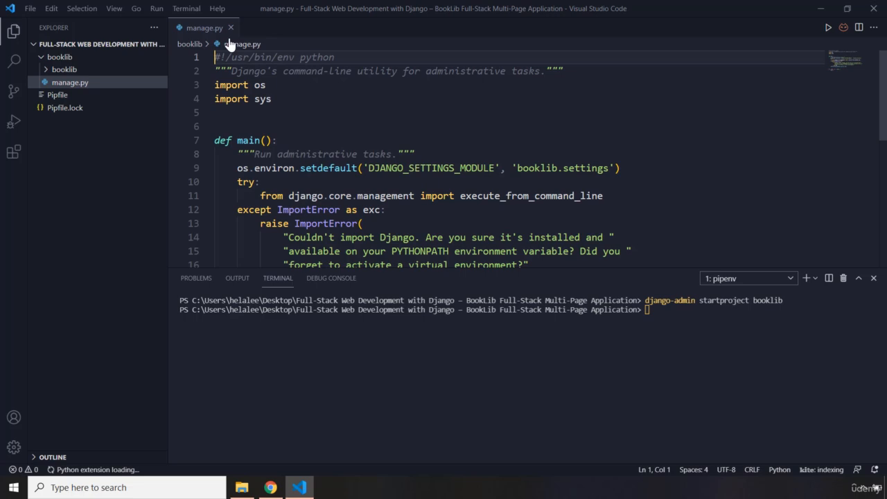
{"action": "left_click", "coordinate": [230, 28]}
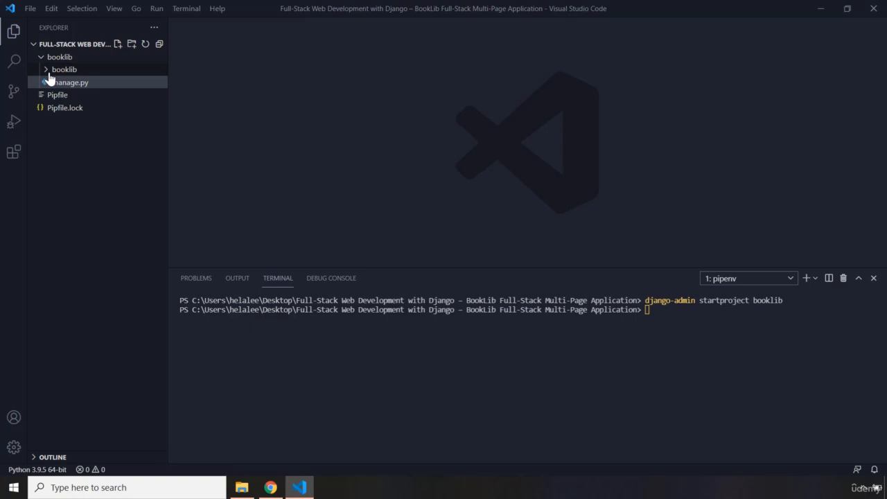
{"action": "left_click", "coordinate": [64, 69]}
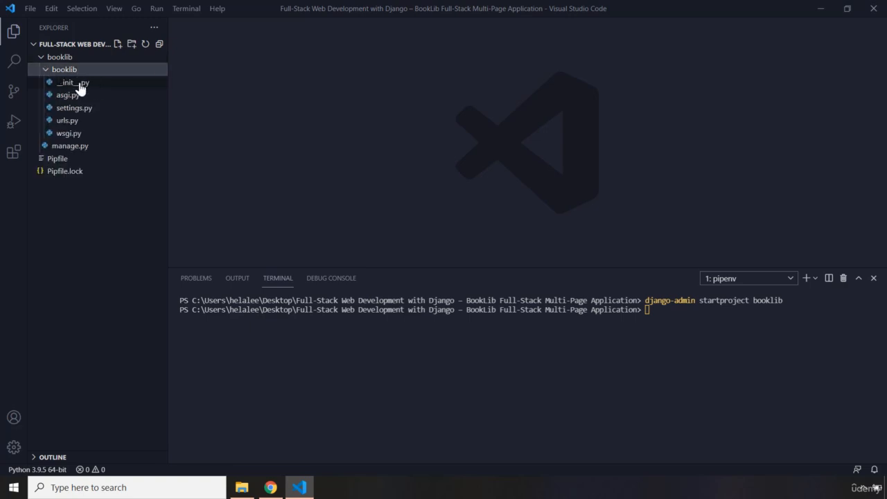
{"action": "mouse_move", "coordinate": [72, 83]}
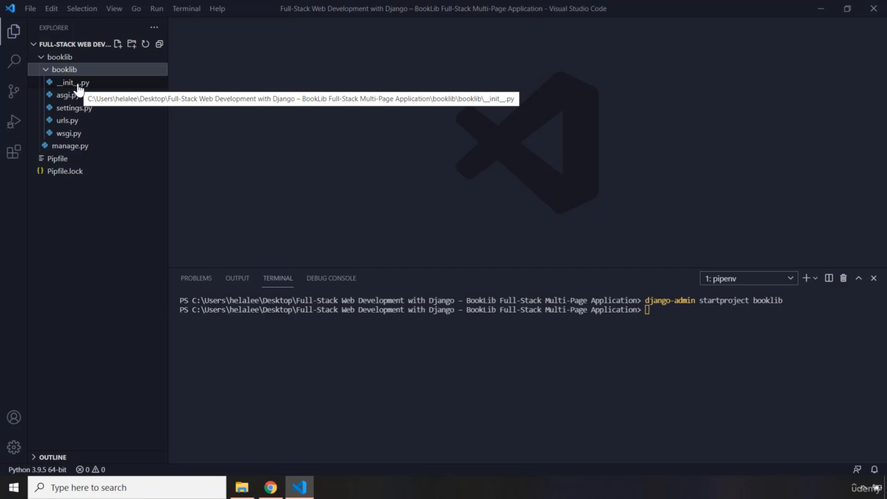
{"action": "mouse_move", "coordinate": [81, 100]}
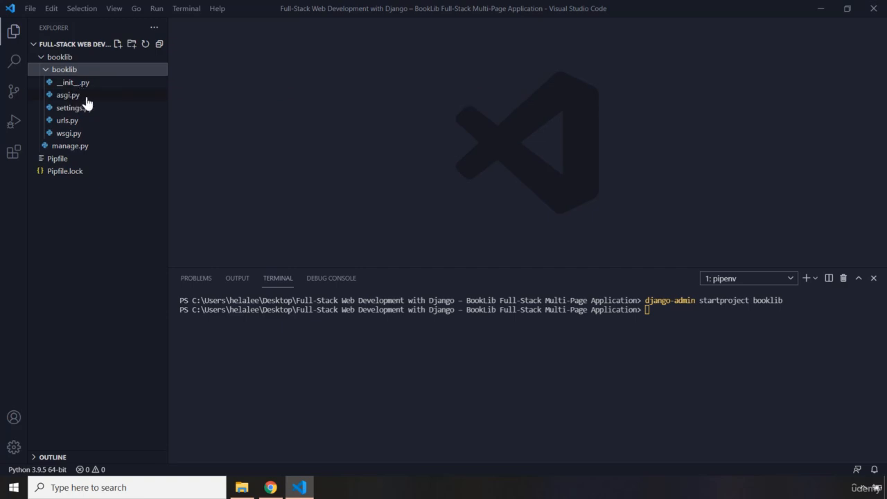
{"action": "mouse_move", "coordinate": [69, 133]}
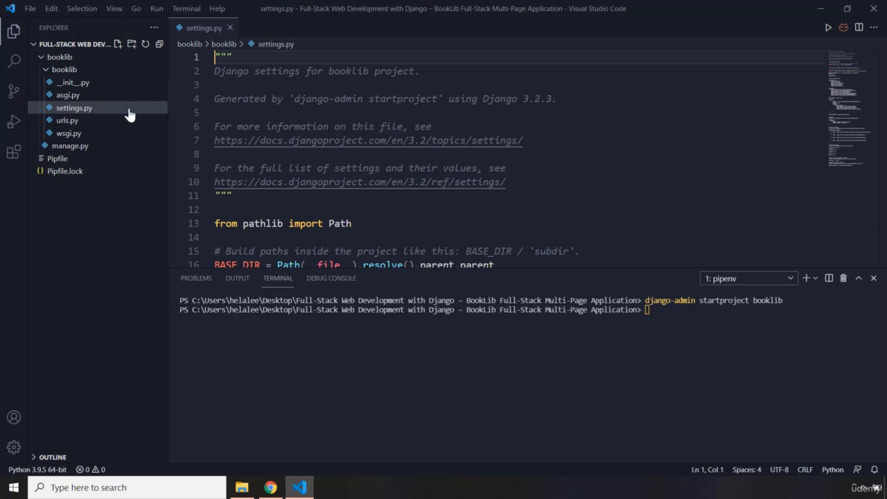
{"action": "scroll", "scroll_direction": "down", "scroll_amount": 3}
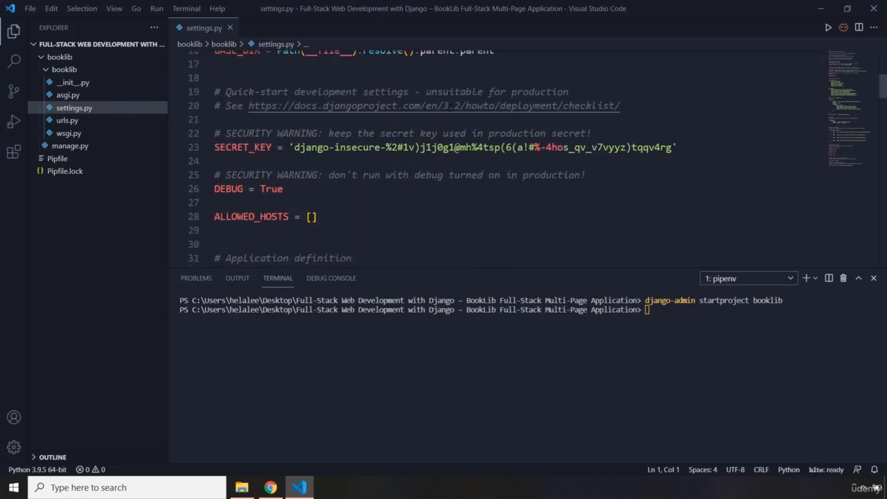
{"action": "scroll", "scroll_direction": "down", "scroll_amount": 3}
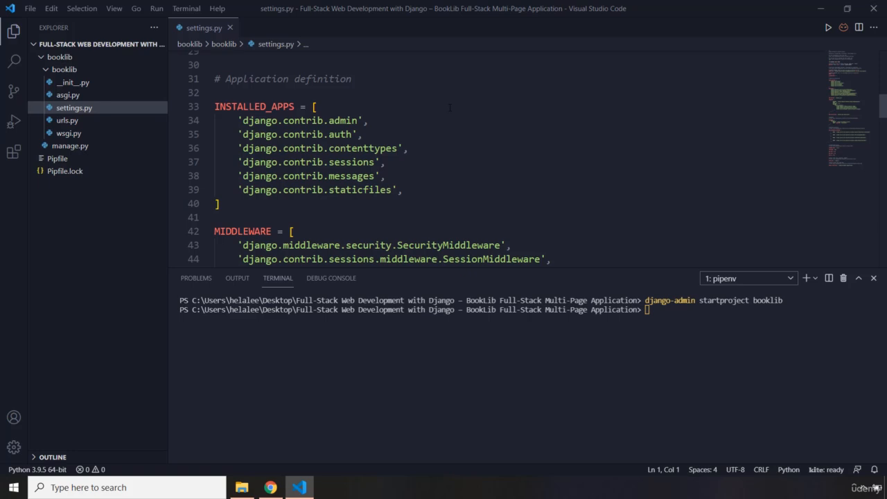
{"action": "left_click", "coordinate": [413, 190]}
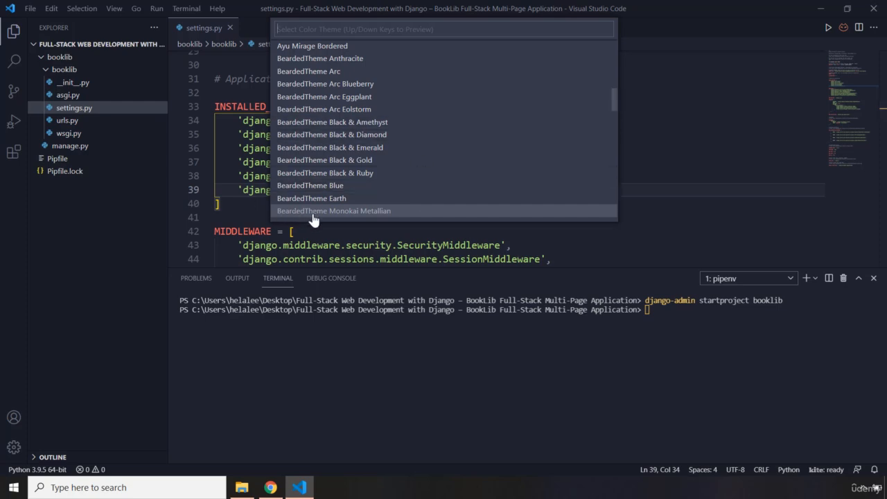
{"action": "mouse_move", "coordinate": [396, 223]}
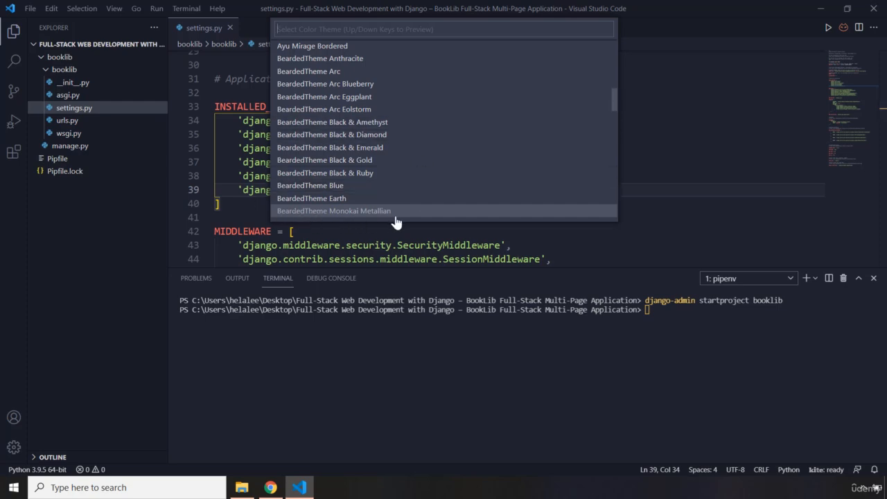
{"action": "mouse_move", "coordinate": [331, 223]}
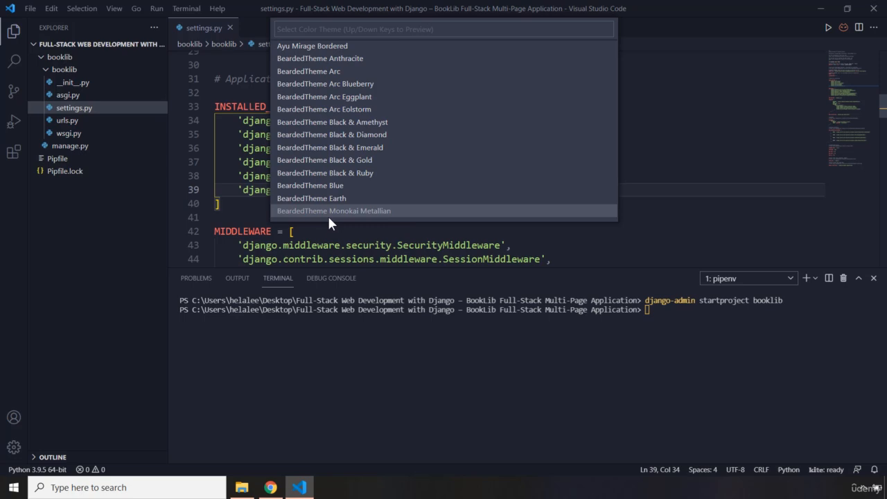
{"action": "key", "text": "Escape"}
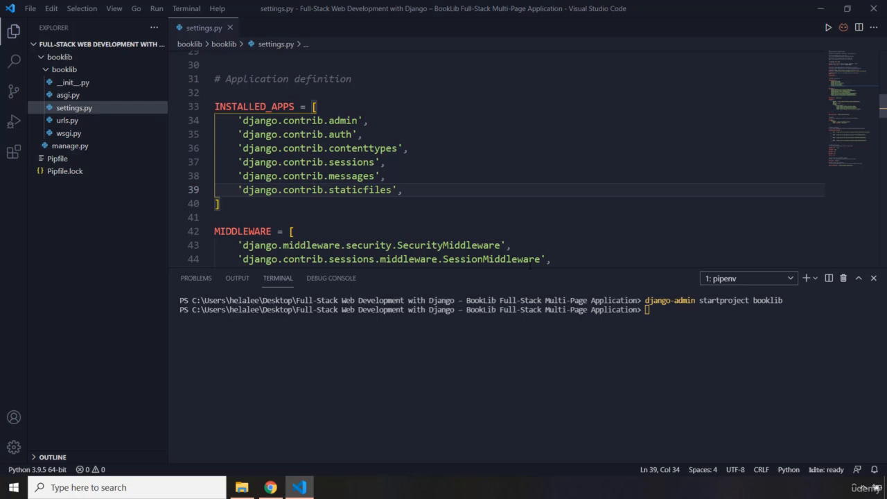
{"action": "left_click_drag", "start_coordinate": [550, 277], "coordinate": [550, 346]}
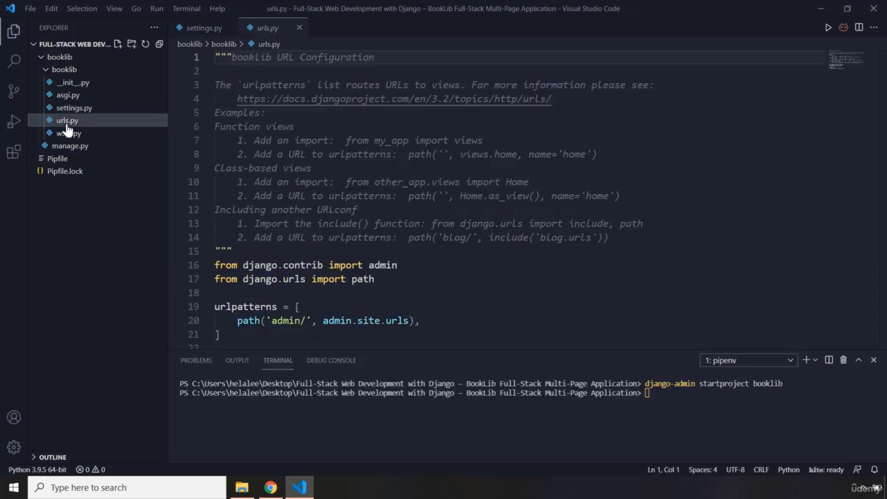
{"action": "scroll", "scroll_direction": "down", "scroll_amount": 3}
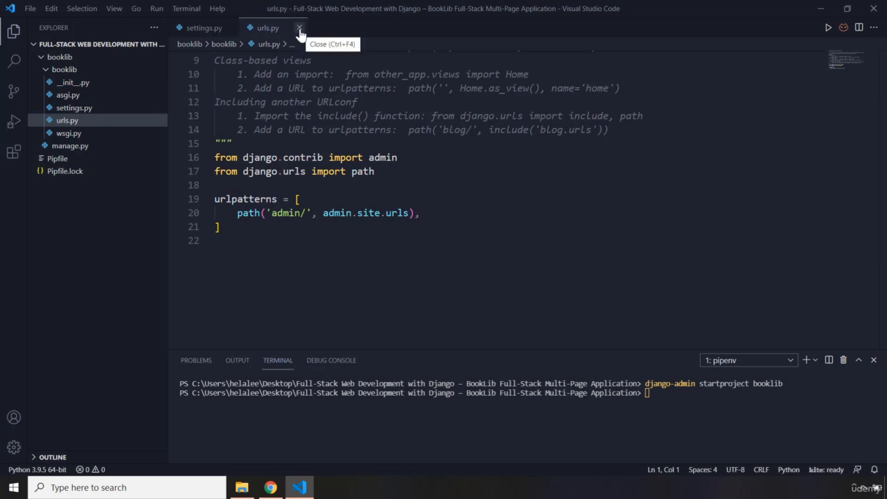
{"action": "left_click", "coordinate": [299, 28]}
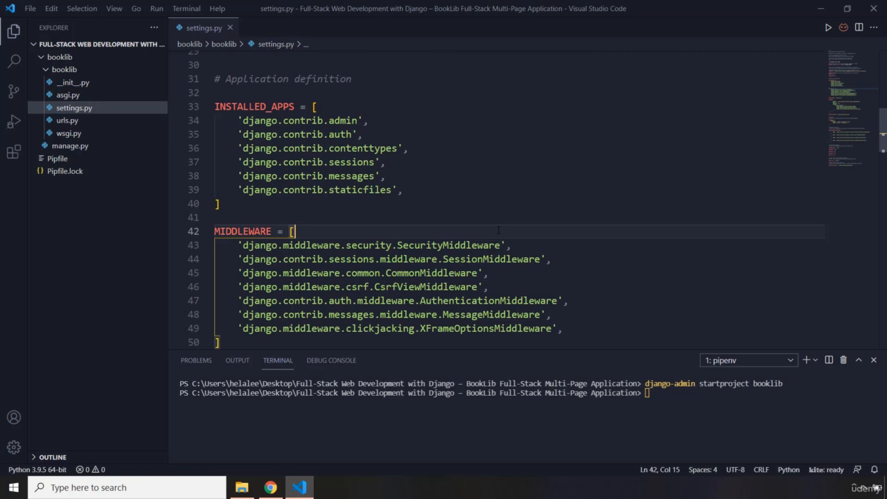
{"action": "left_click", "coordinate": [39, 469]}
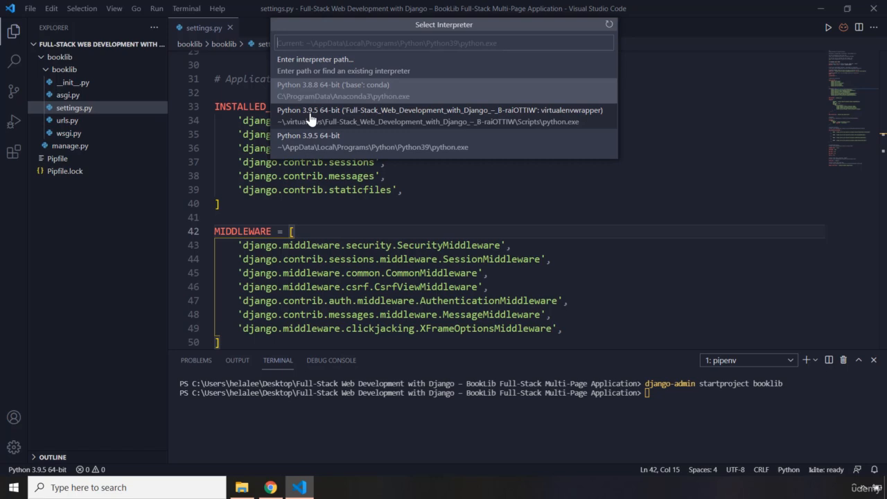
- Select the pipenv virtualenv's Python 3.9.5 interpreter and close settings.py
{"action": "left_click", "coordinate": [439, 111]}
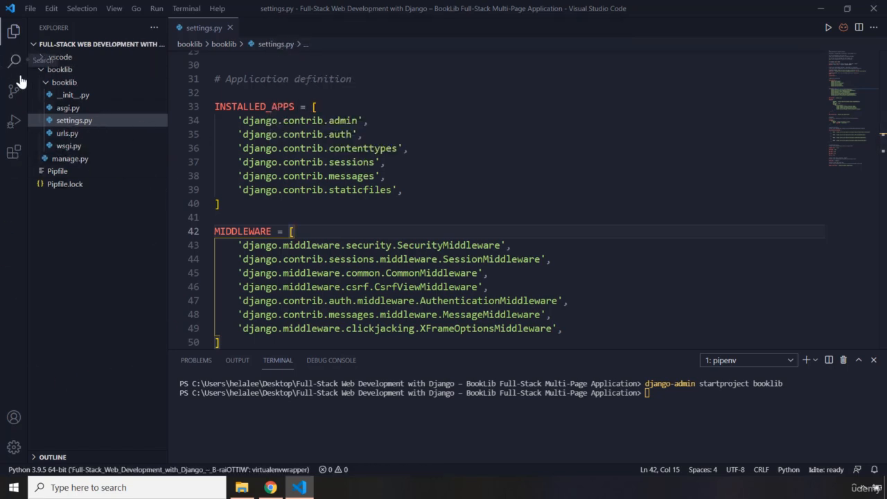
{"action": "left_click", "coordinate": [230, 28]}
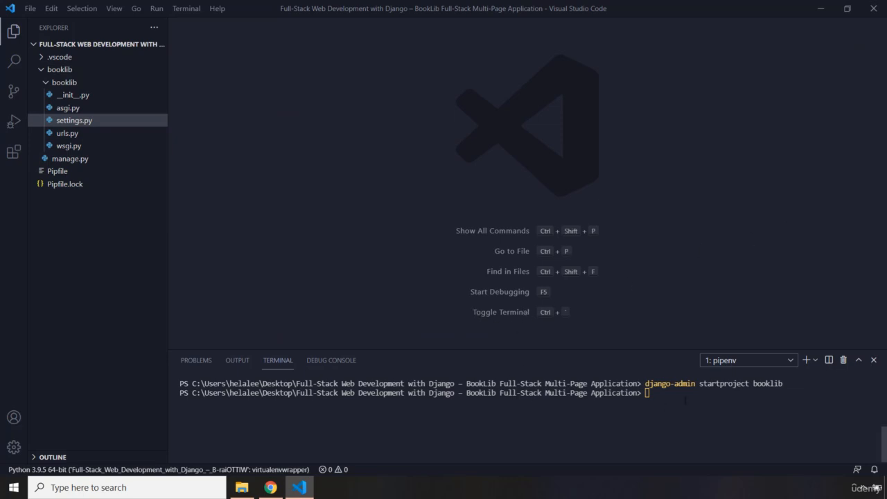
- Change the terminal directory into booklib and refresh the folder in Explorer
{"action": "type", "text": "cd"}
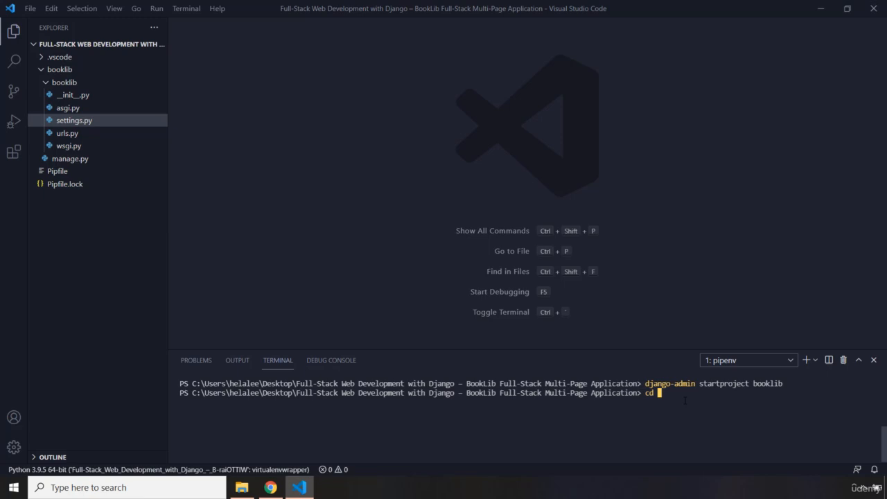
{"action": "type", "text": "booklib"}
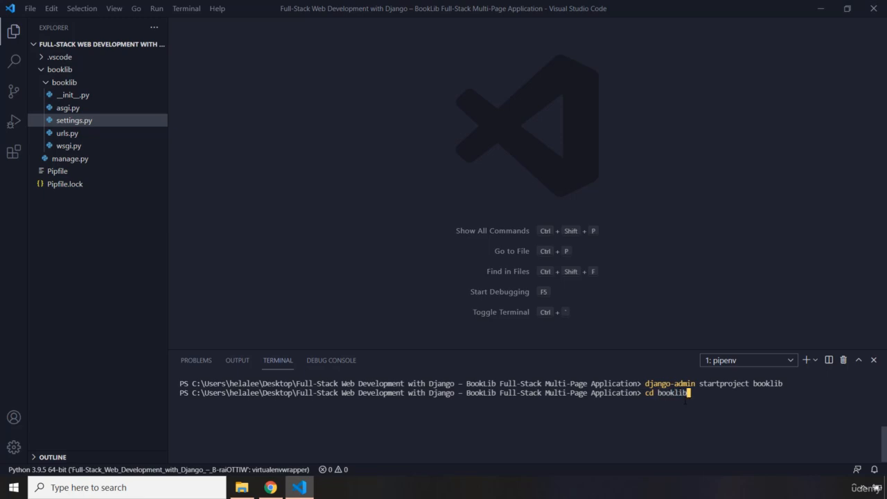
{"action": "key", "text": "Return"}
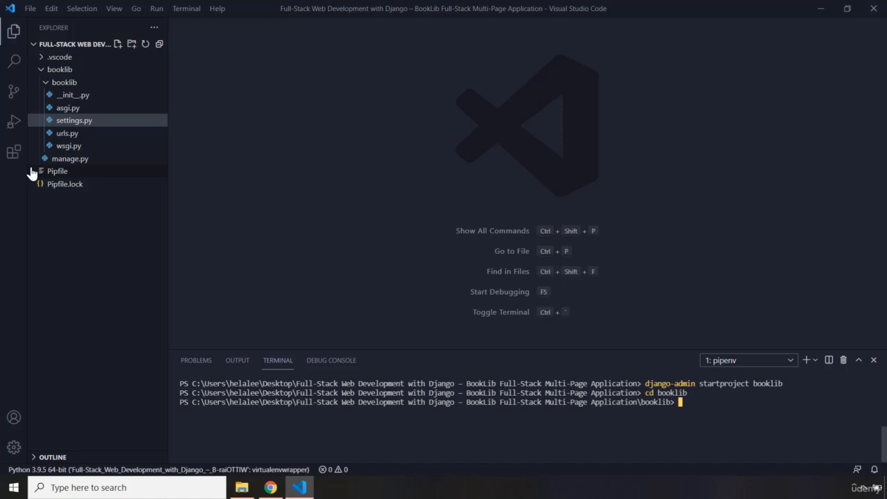
{"action": "left_click", "coordinate": [58, 70]}
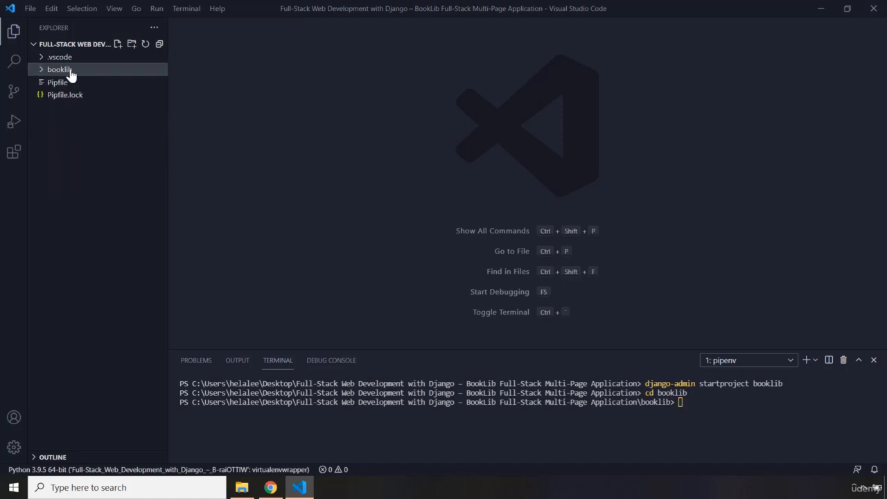
{"action": "left_click", "coordinate": [60, 69]}
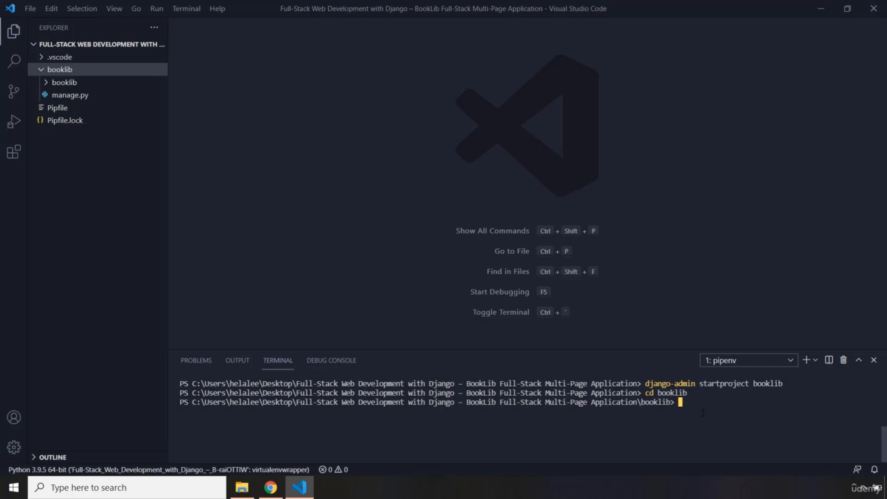
- Run python manage.py runserver 3333 to start the development server
{"action": "type", "text": "pyt"}
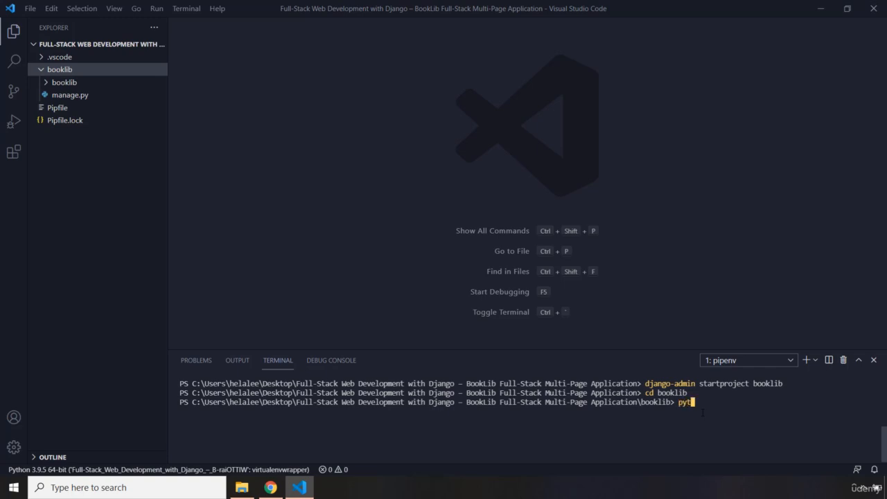
{"action": "type", "text": "hon manage.py"}
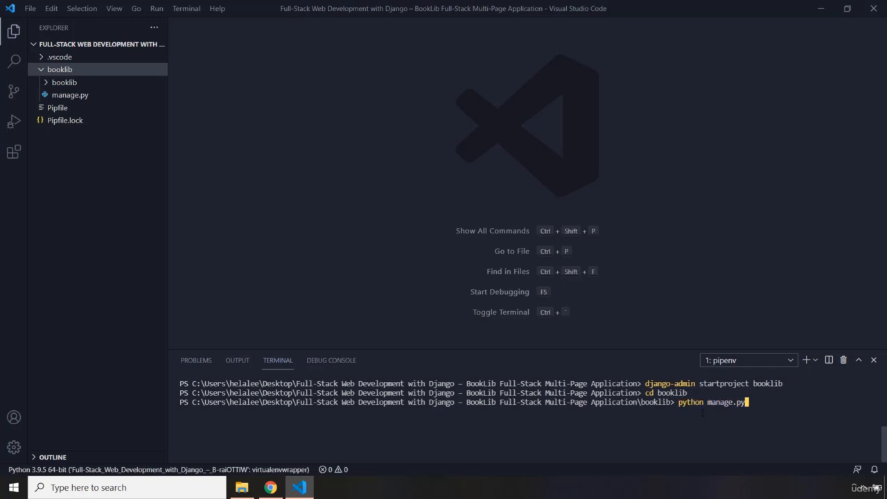
{"action": "type", "text": "runserv"}
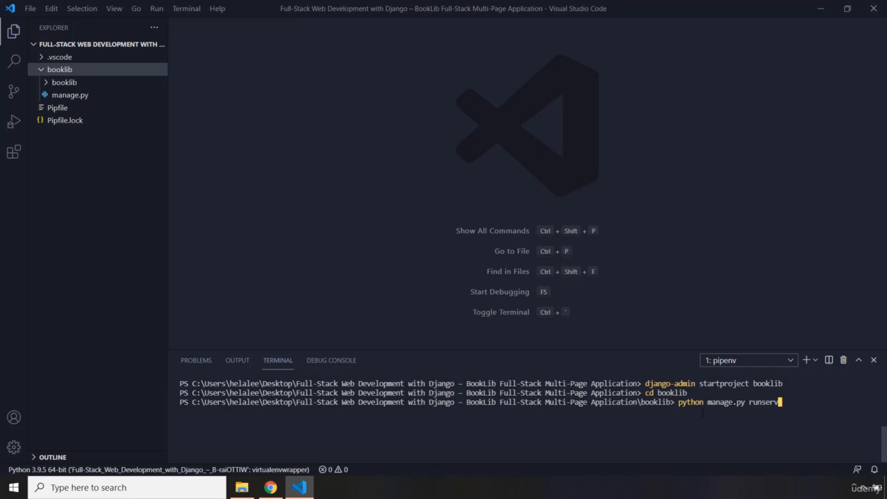
{"action": "type", "text": "er :"}
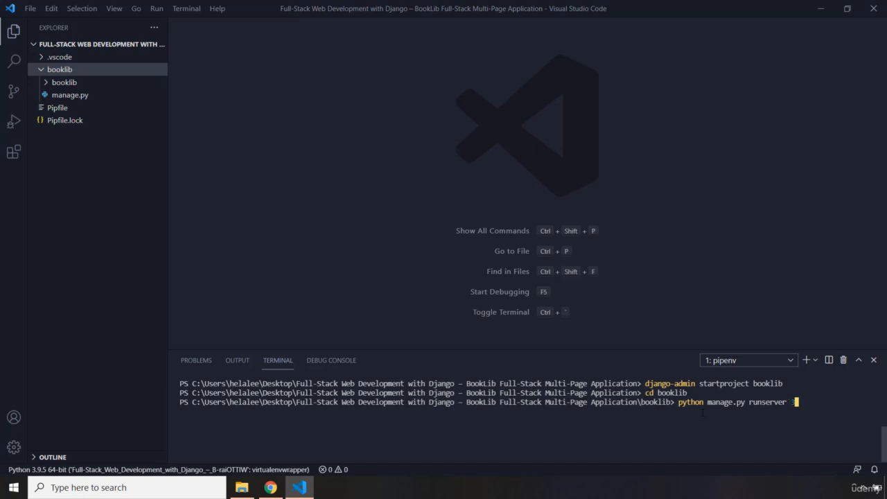
{"action": "type", "text": "3333"}
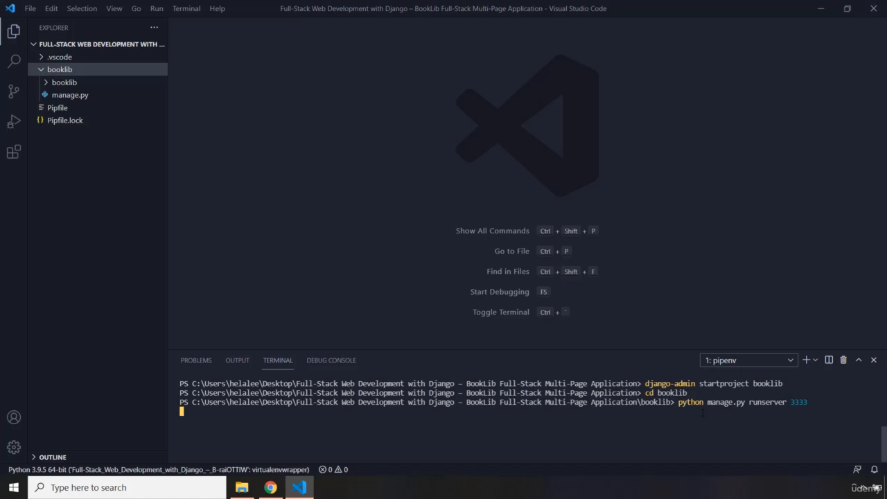
{"action": "key", "text": "Return"}
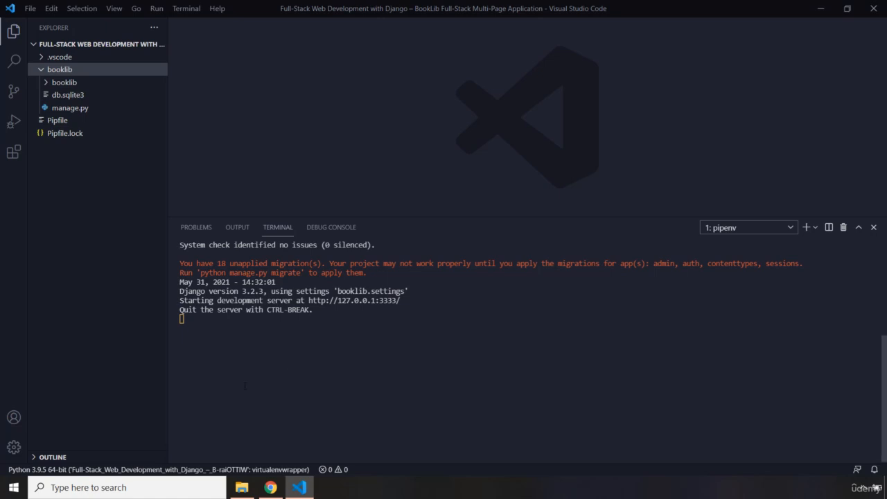
{"action": "mouse_move", "coordinate": [350, 299]}
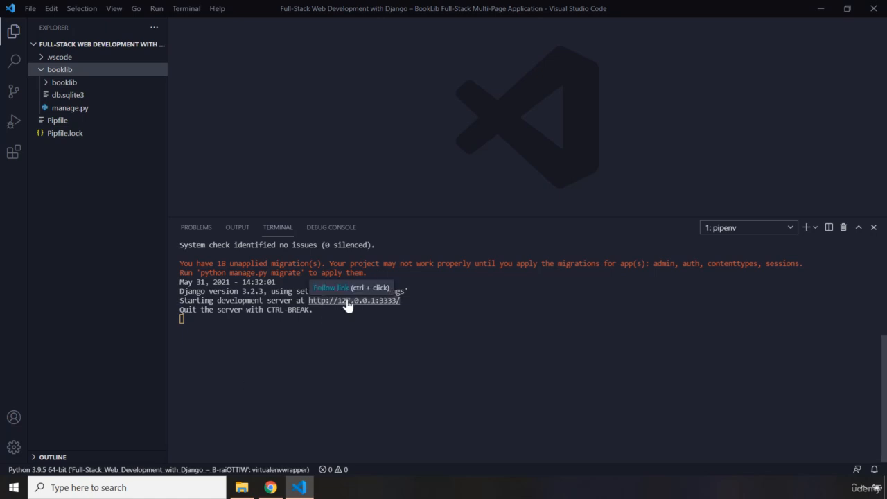
- Show the server's install-worked page at 127.0.0.1:3333 in Chrome and close the empty tab
{"action": "left_click", "coordinate": [353, 300]}
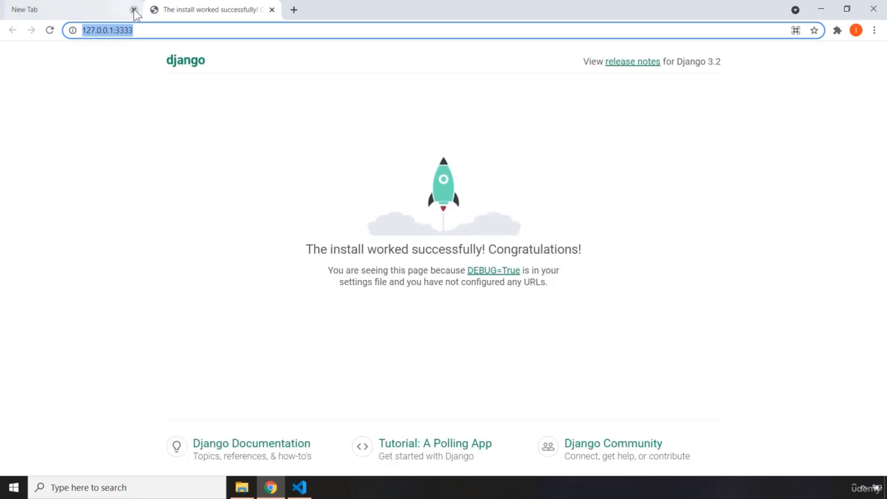
{"action": "left_click", "coordinate": [133, 9]}
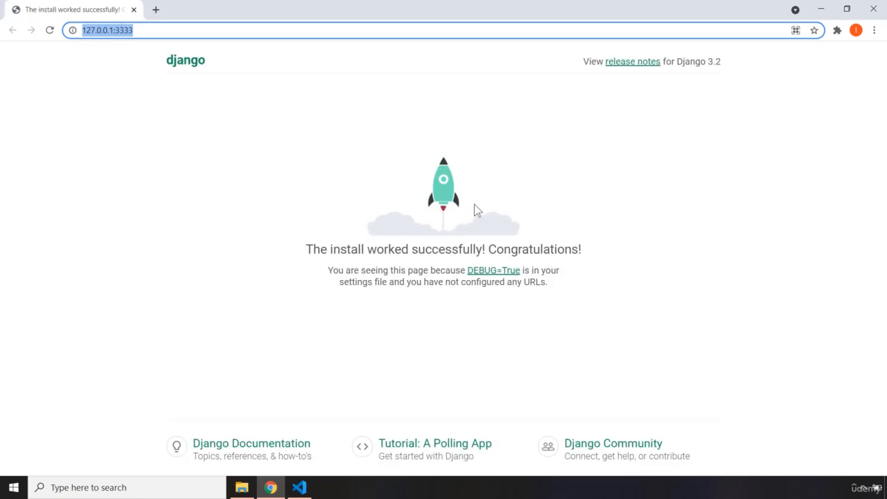
{"action": "mouse_move", "coordinate": [349, 306]}
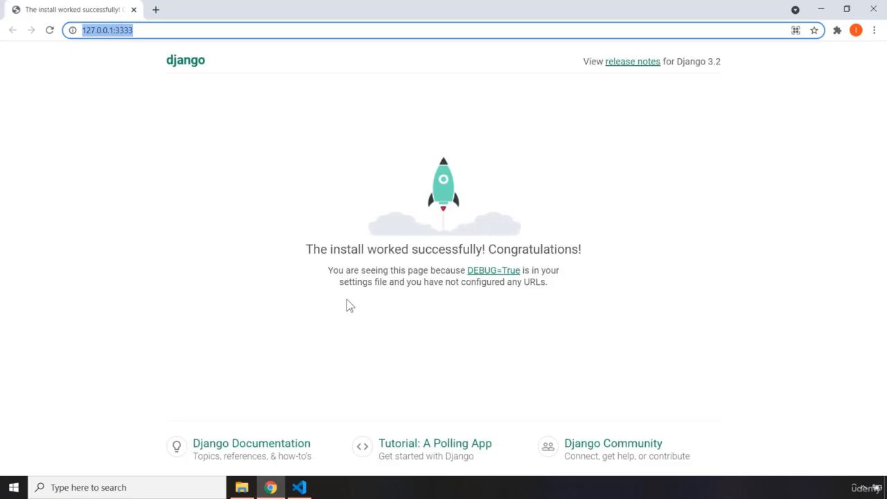
{"action": "mouse_move", "coordinate": [494, 271]}
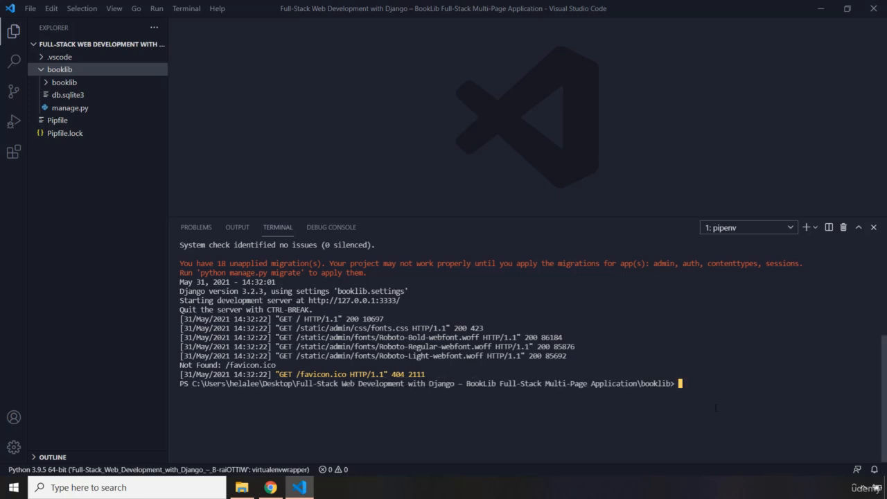
- Run python manage.py startapp library to create the library app
{"action": "type", "text": "python"}
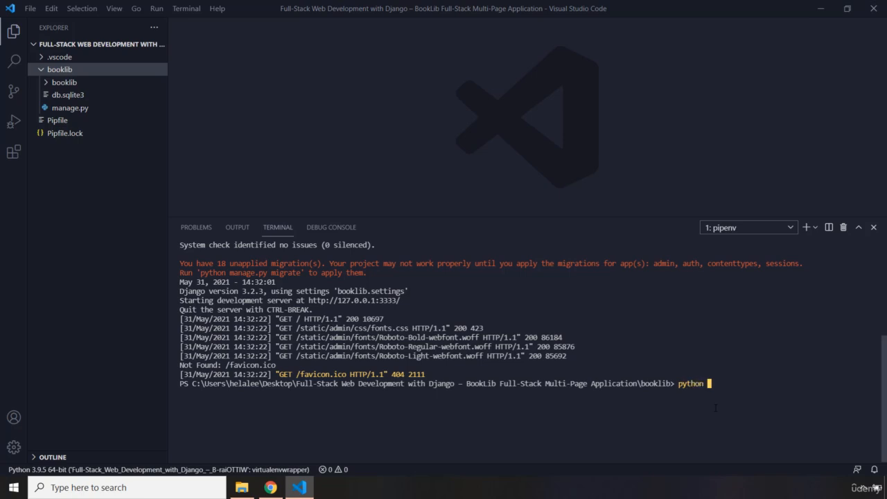
{"action": "type", "text": "manage.py"}
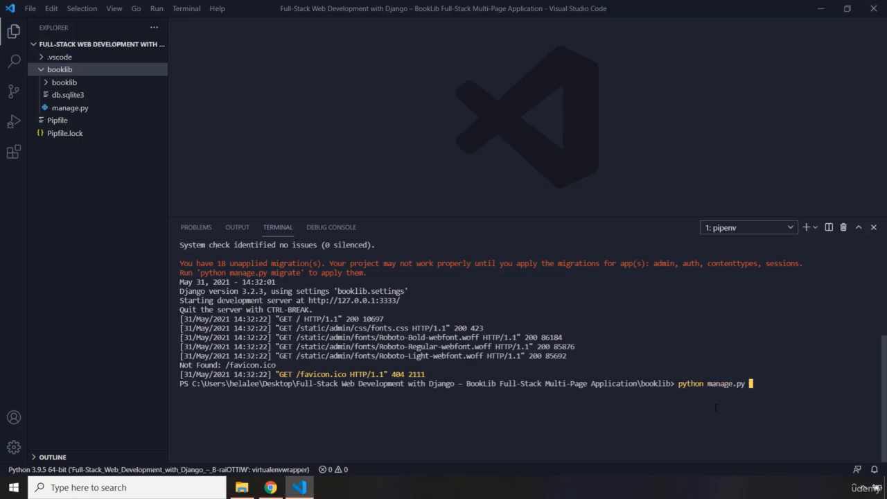
{"action": "type", "text": "startapp"}
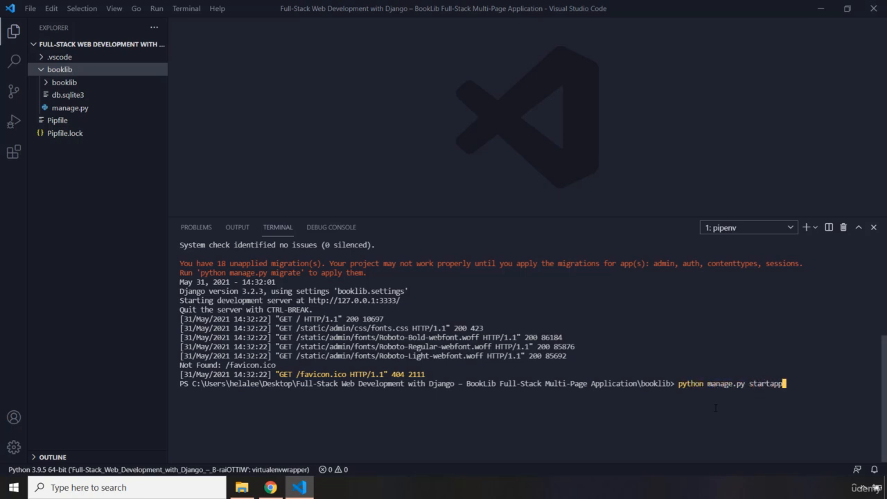
{"action": "type", "text": "library"}
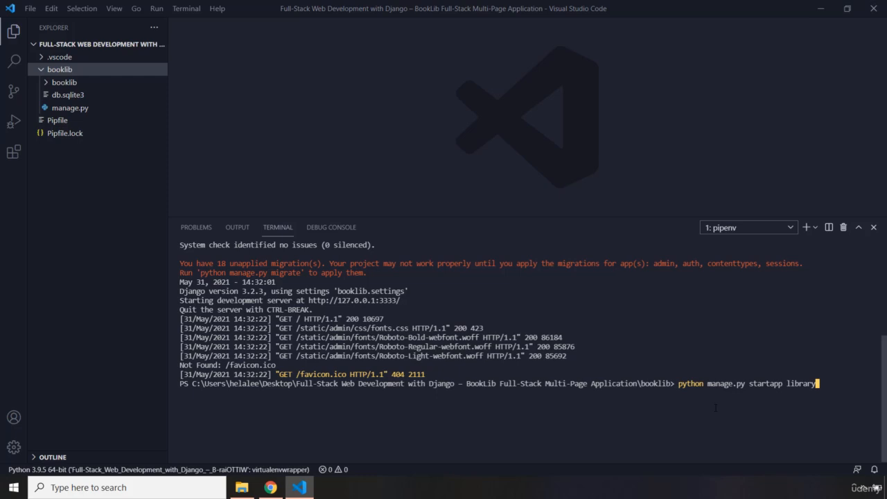
{"action": "key", "text": "Return"}
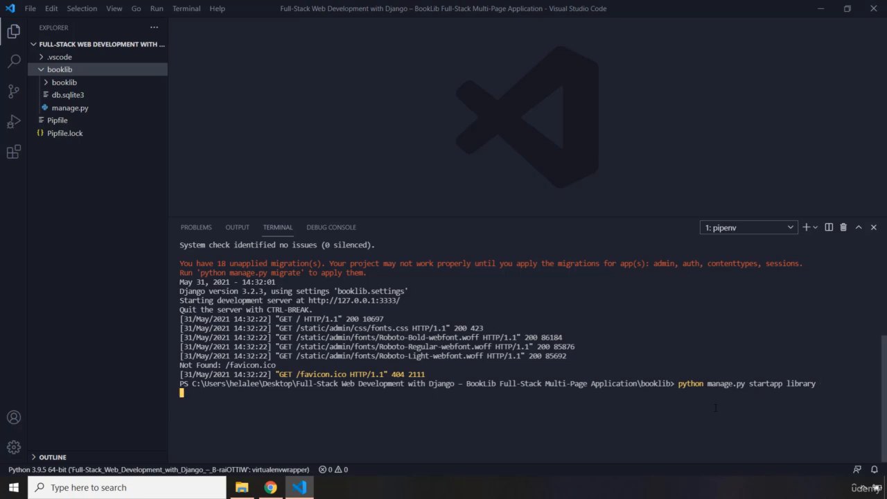
{"action": "key", "text": "Return"}
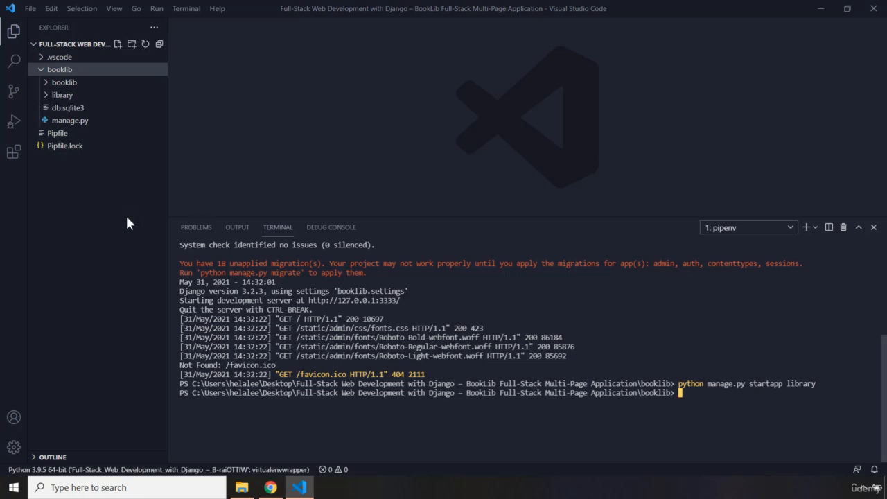
{"action": "mouse_move", "coordinate": [80, 106]}
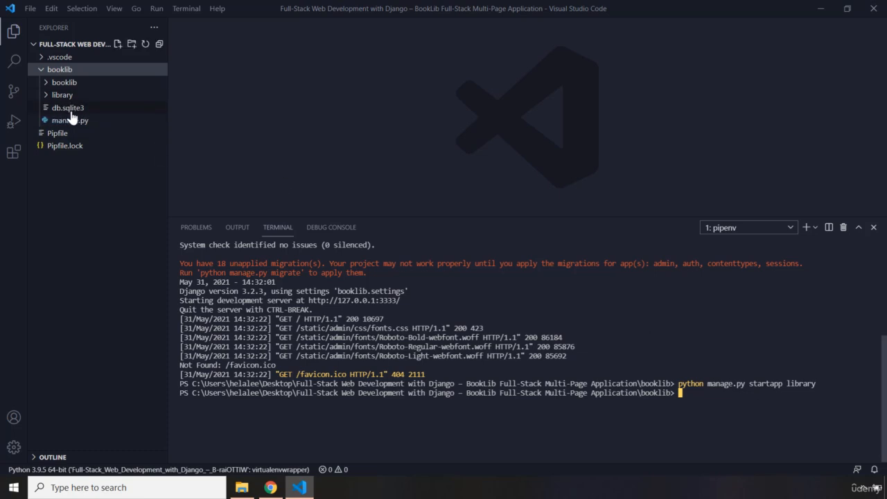
- Expand the library app folder and its migrations subfolder in Explorer
{"action": "left_click", "coordinate": [62, 94]}
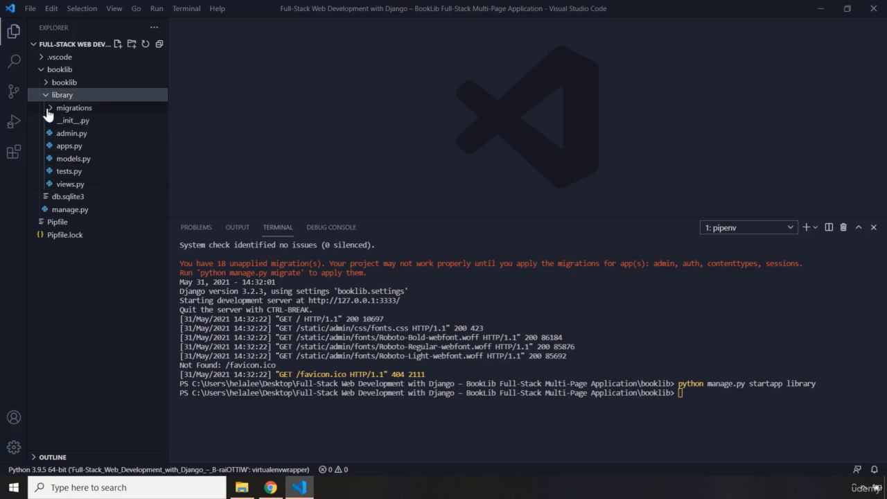
{"action": "left_click", "coordinate": [75, 109]}
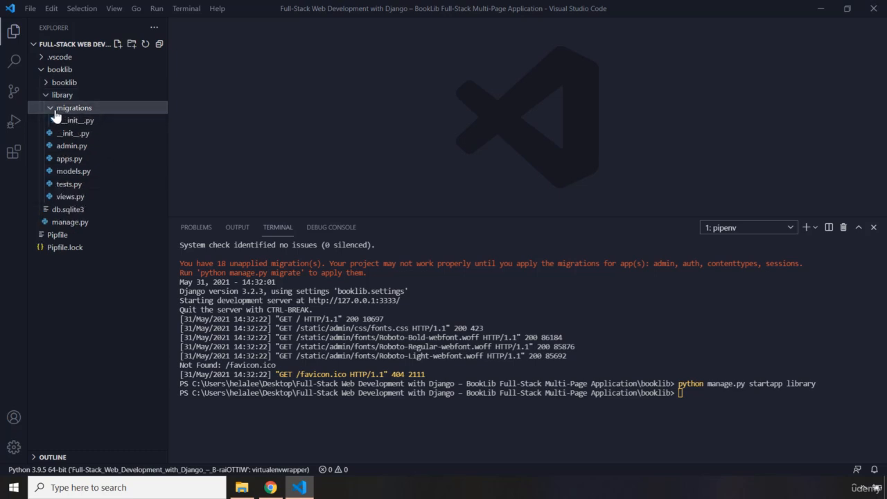